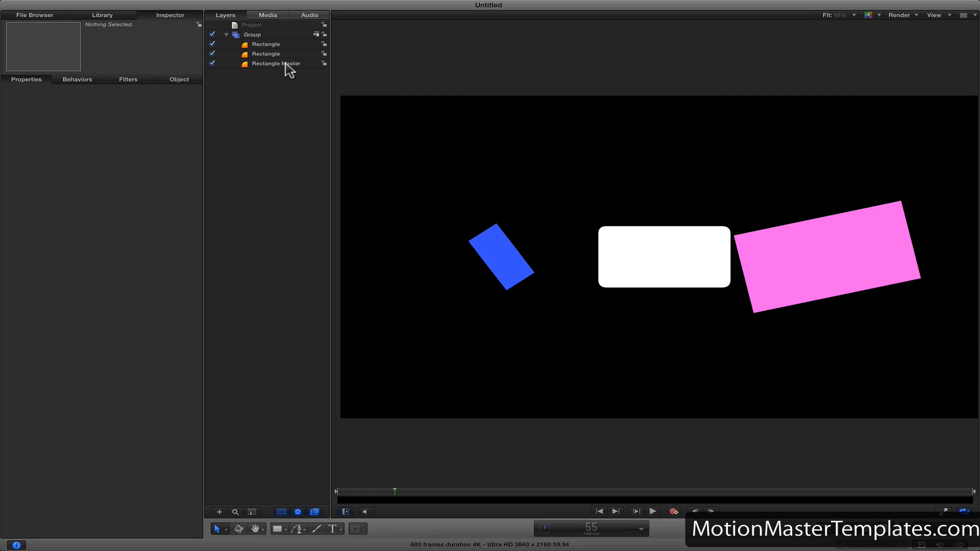
Select the Rectangle Master layer to show its settings in the Inspector.
{"action": "left_click", "coordinate": [275, 64]}
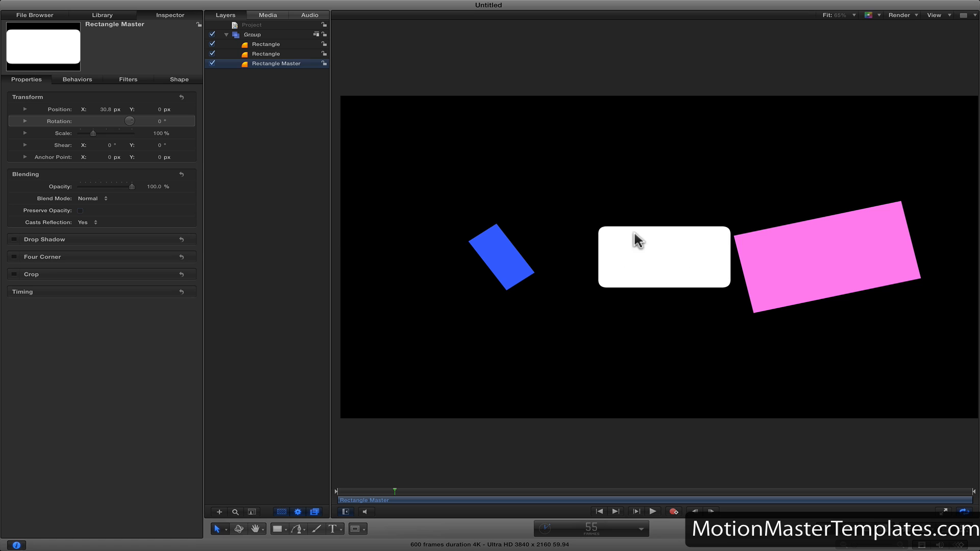
{"action": "mouse_move", "coordinate": [640, 245]}
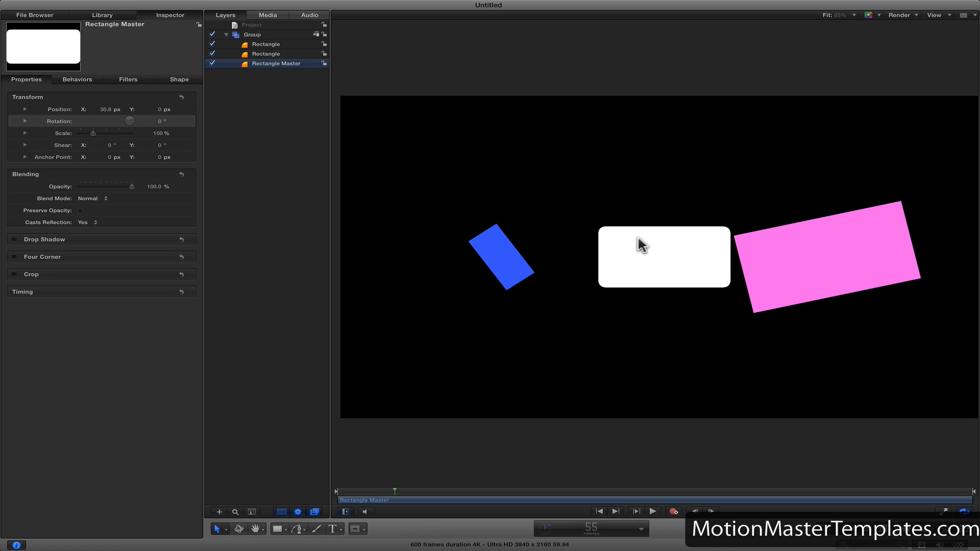
{"action": "mouse_move", "coordinate": [758, 253]}
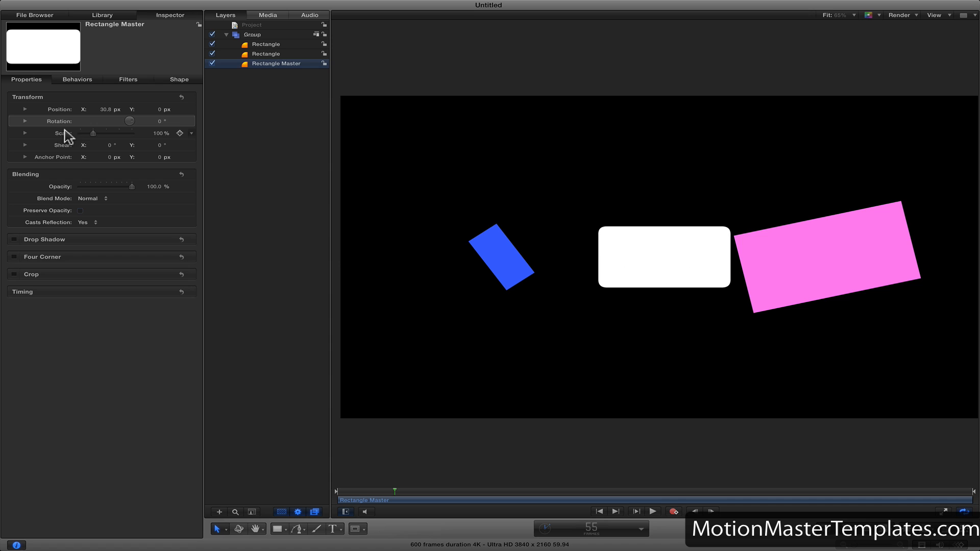
{"action": "mouse_move", "coordinate": [143, 134]}
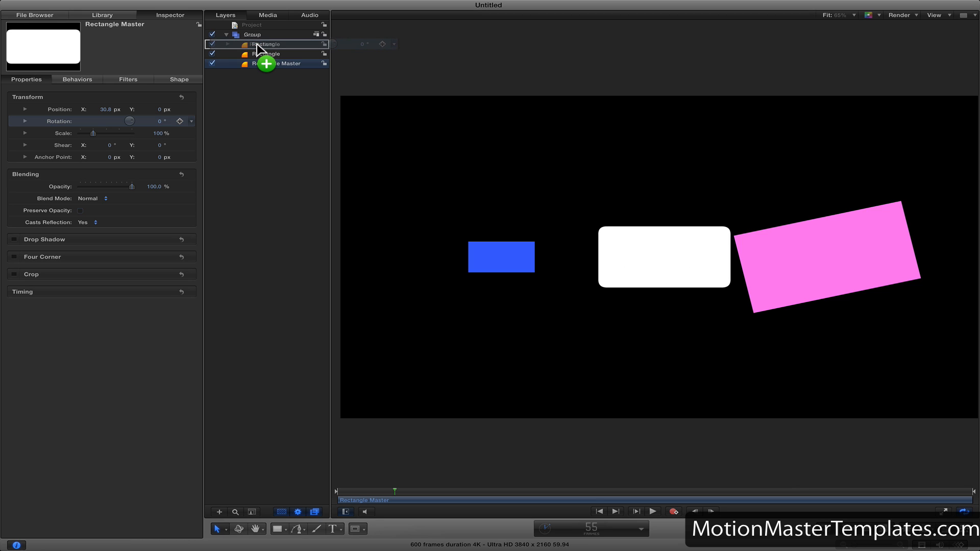
Copy the master's Rotation and Scale onto the pink and blue Rectangle layers.
{"action": "left_click", "coordinate": [129, 121]}
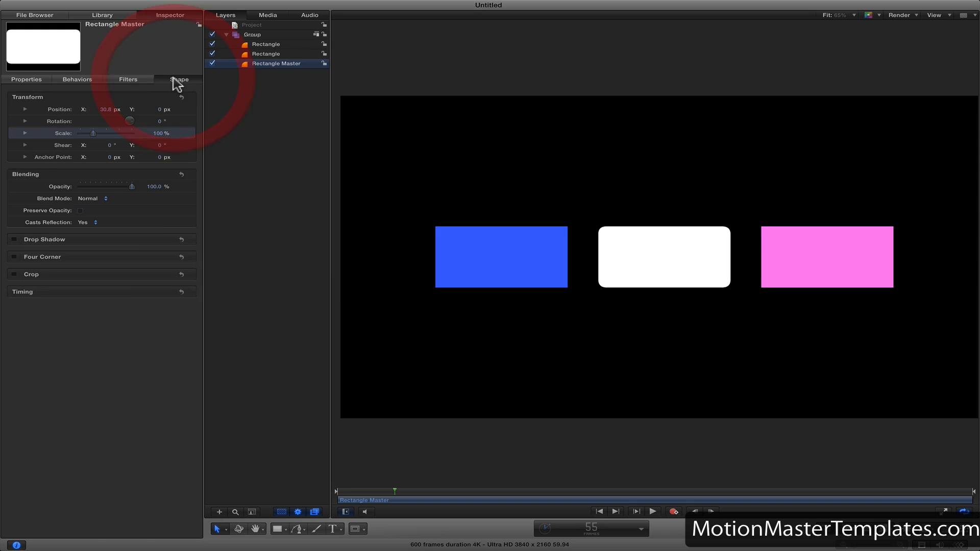
Drag the master's Geometry Roundness onto both Rectangle layers.
{"action": "left_click", "coordinate": [174, 89]}
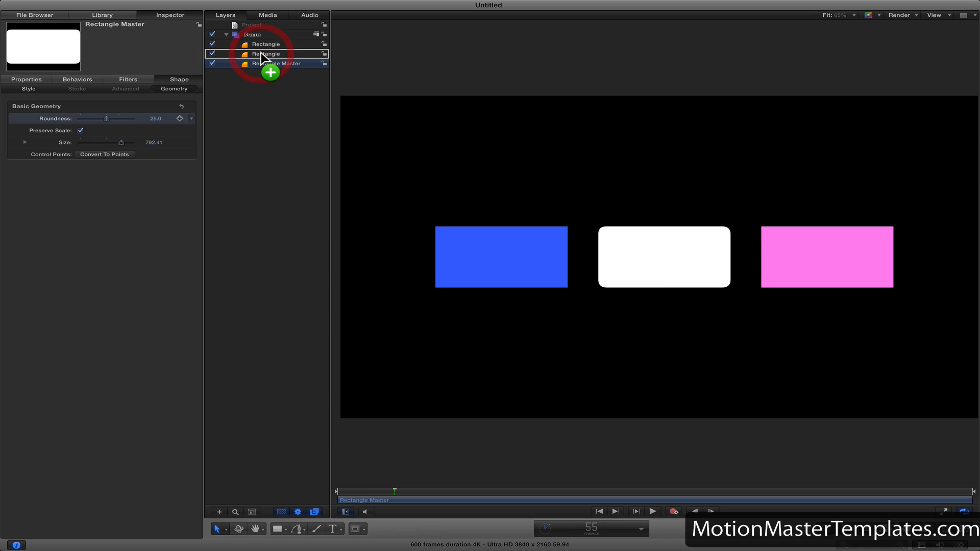
{"action": "left_click", "coordinate": [275, 63]}
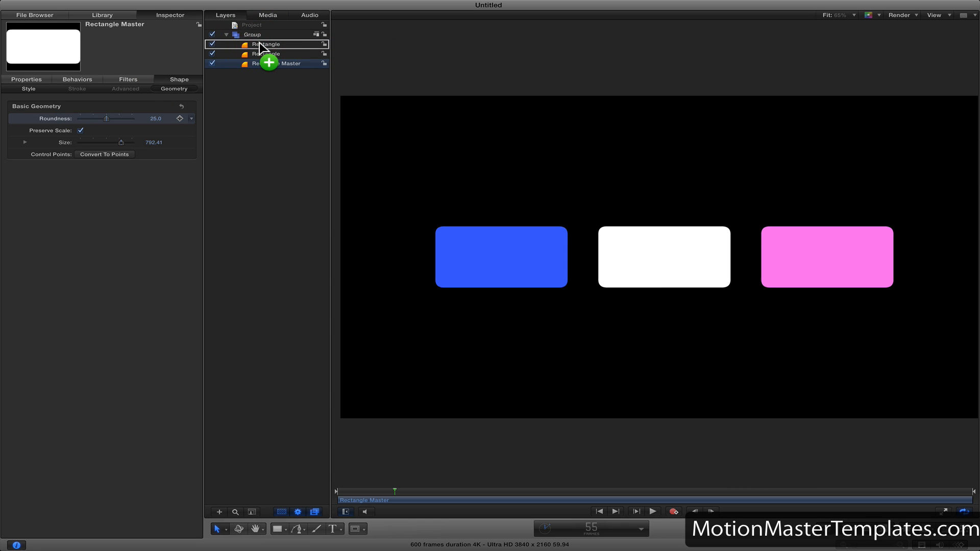
{"action": "left_click", "coordinate": [29, 88]}
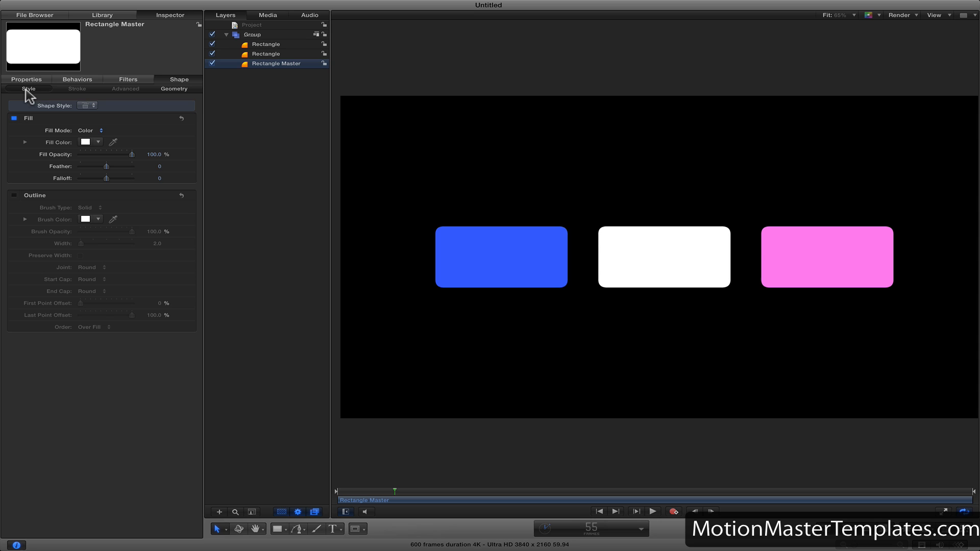
Show the gradient rectangle and arrow outline example in the Style pane.
{"action": "left_click", "coordinate": [55, 145]}
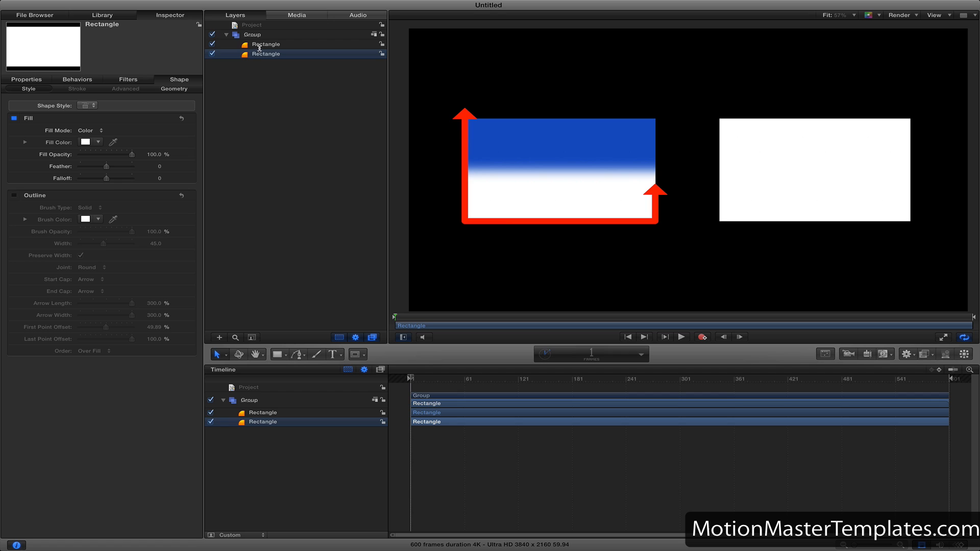
Copy the gradient rectangle's Fill and Outline boxes onto the white rectangle.
{"action": "left_click", "coordinate": [265, 44]}
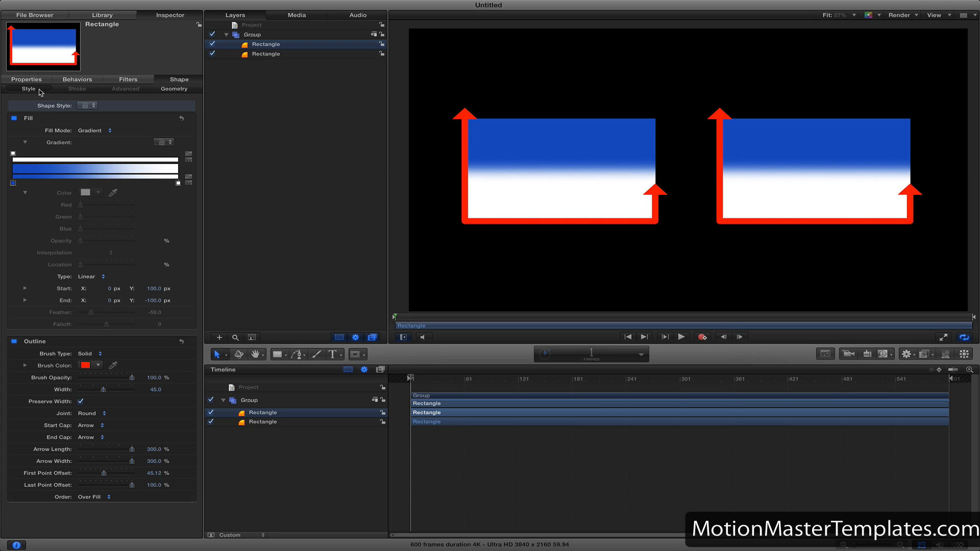
{"action": "left_click", "coordinate": [26, 80]}
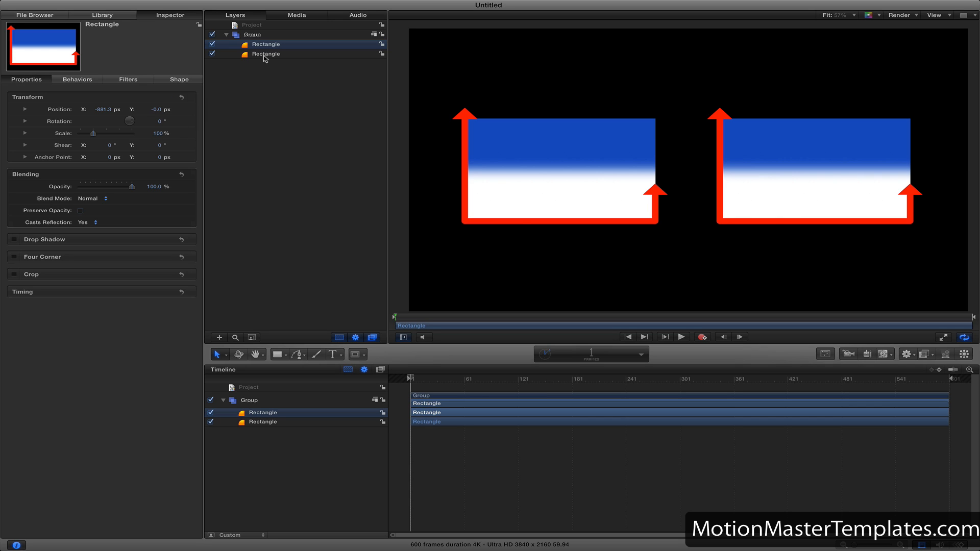
Drag the right rectangle's Transform box onto the other Rectangle layer.
{"action": "left_click", "coordinate": [265, 53]}
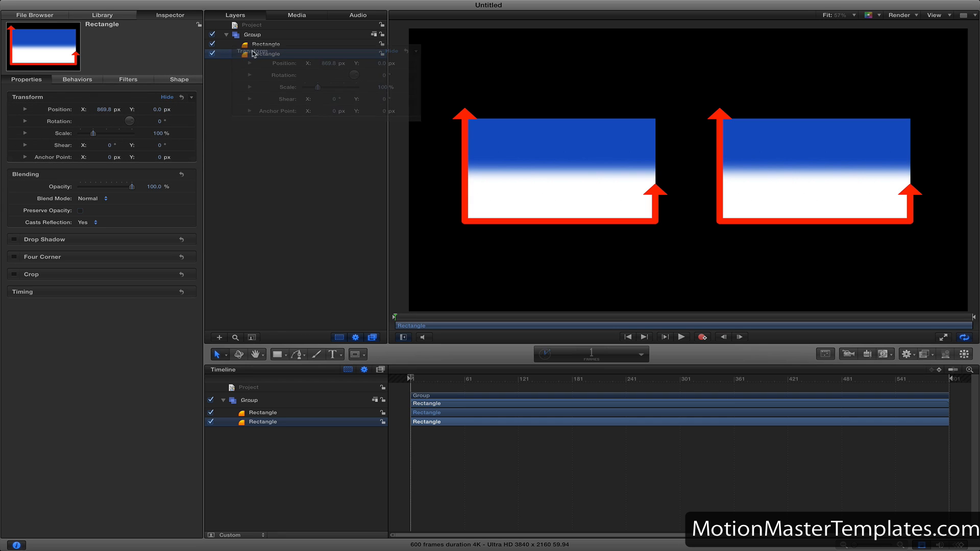
{"action": "left_click", "coordinate": [250, 53]}
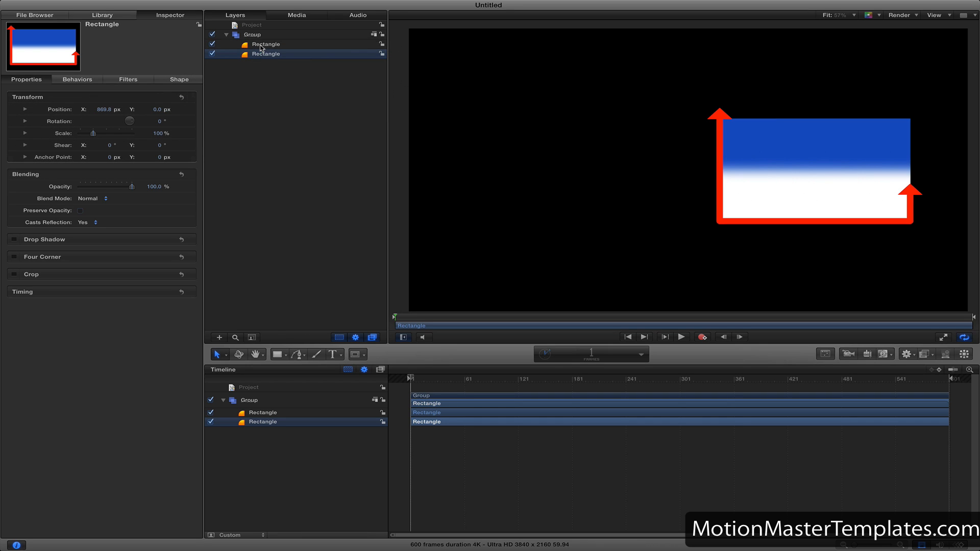